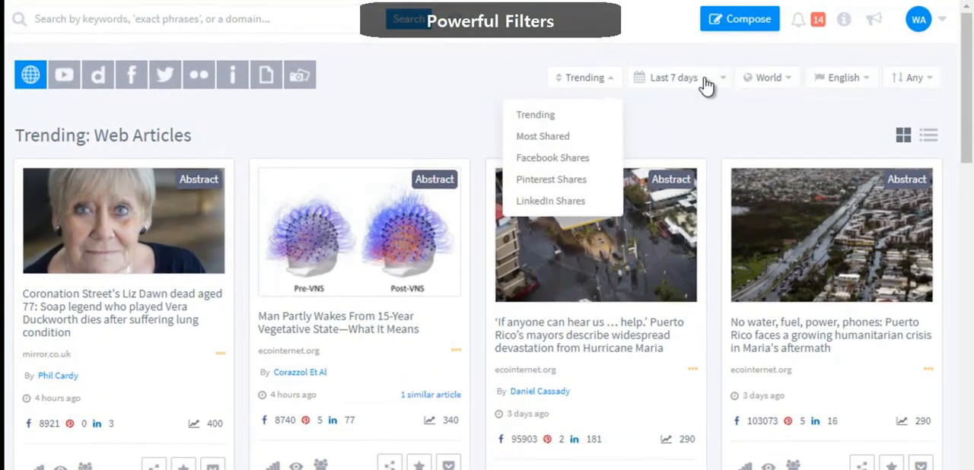
# Review the Region filter choices and keep the feed set to World
pyautogui.click(767, 76)
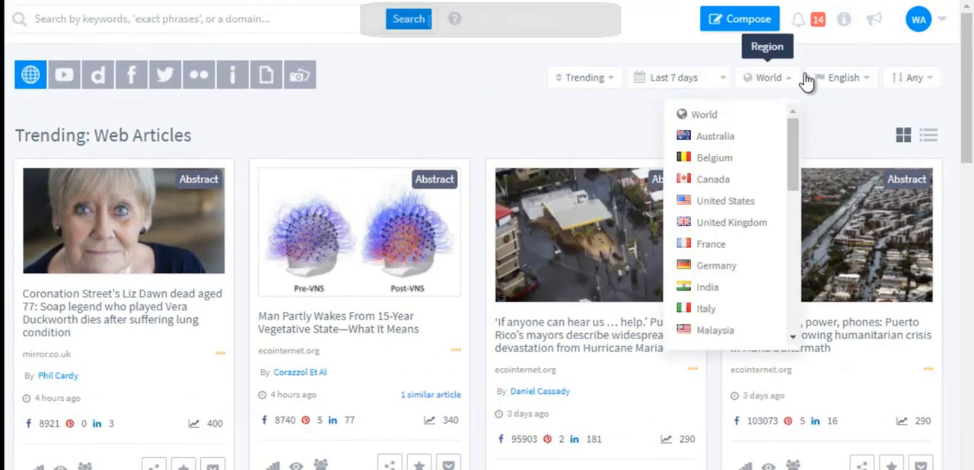
pyautogui.click(840, 76)
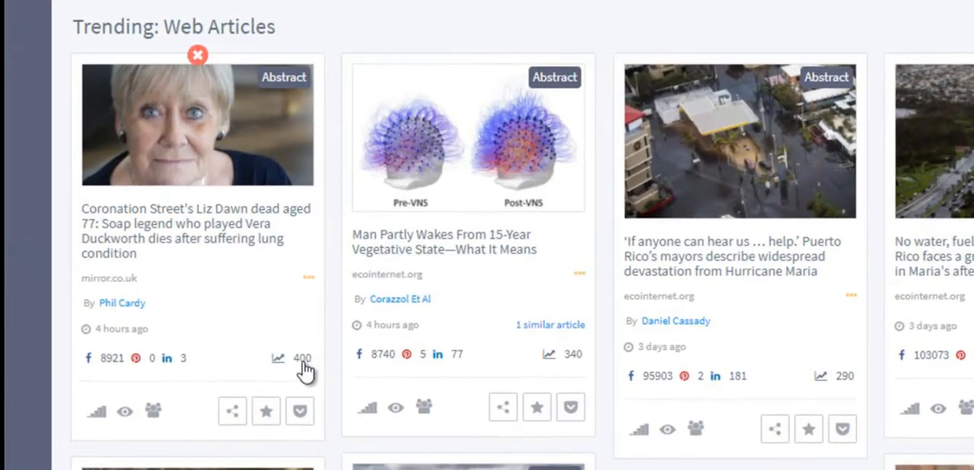
pyautogui.moveTo(136, 359)
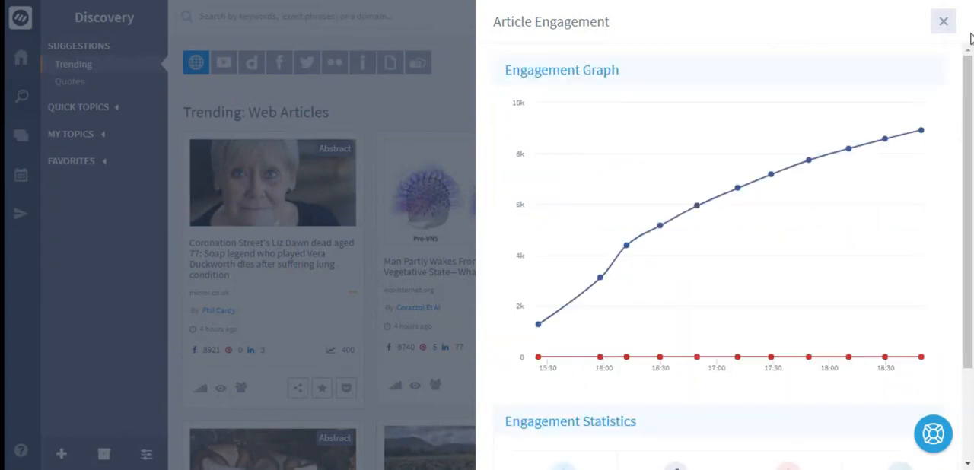
# Close the engagement panel and start a new custom topic under My Topics
pyautogui.click(943, 21)
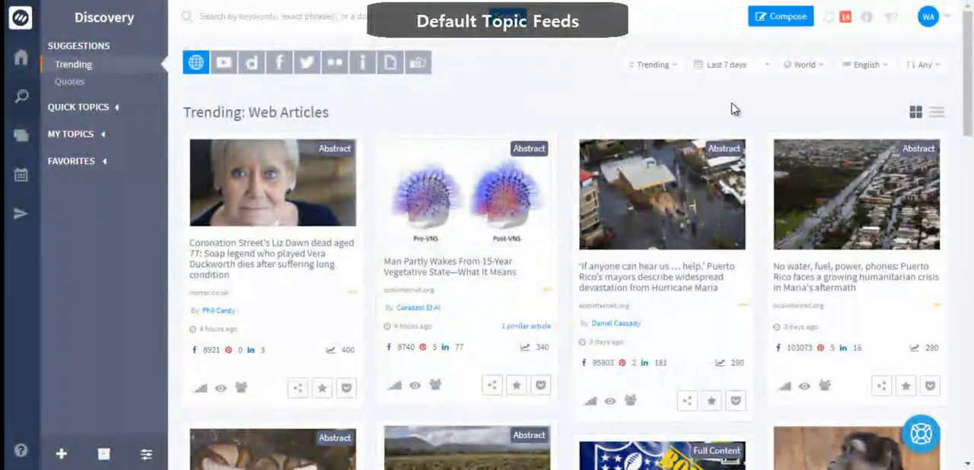
pyautogui.click(80, 107)
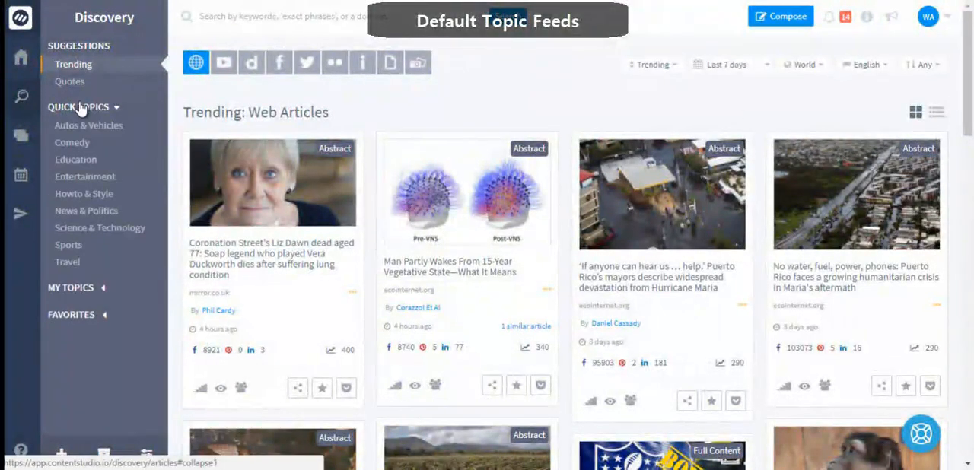
pyautogui.click(79, 106)
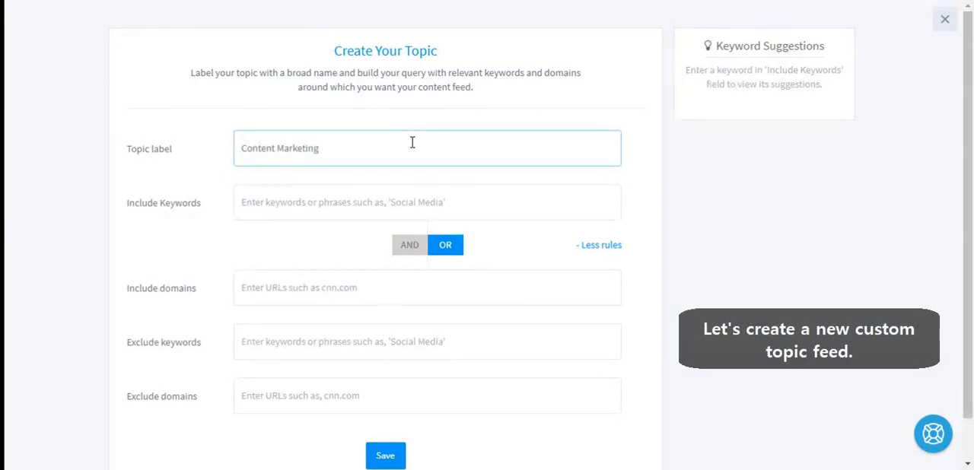
# Define the Content Marketing topic with its keywords and the Content Marketing Institute domain, and save it
pyautogui.write('content marke')
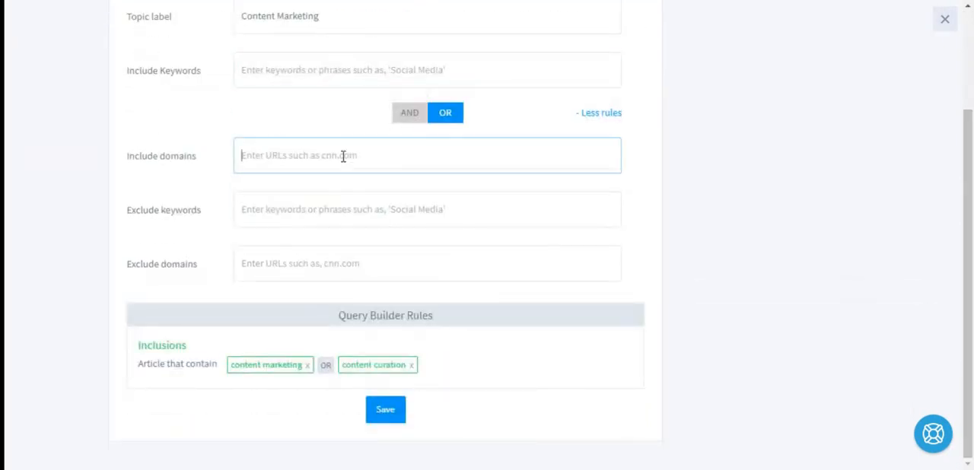
pyautogui.write('contentma')
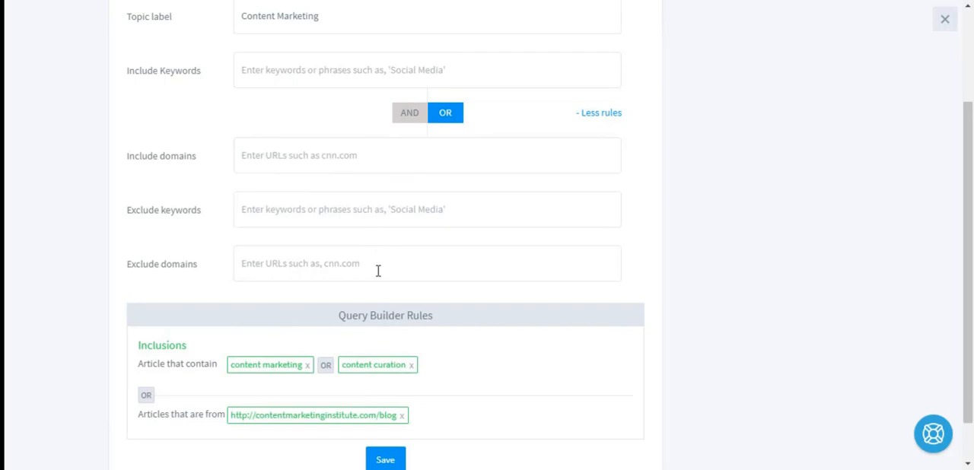
pyautogui.scroll(-3)
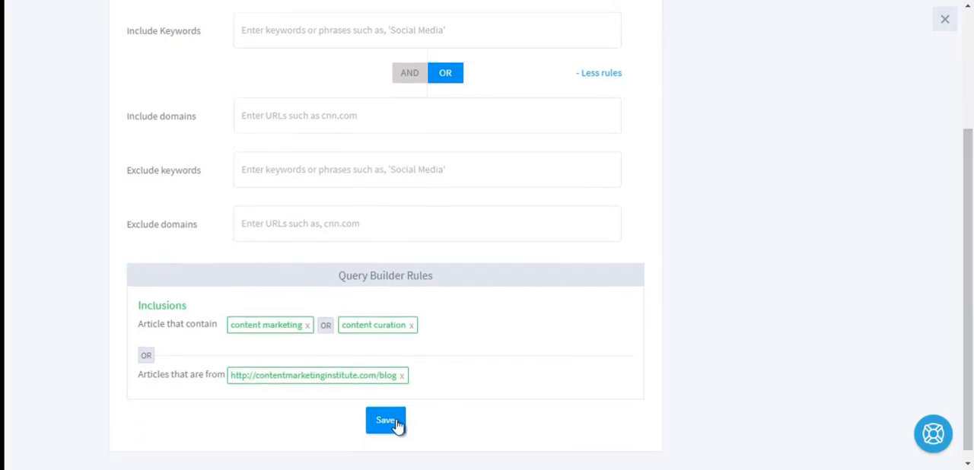
pyautogui.click(385, 420)
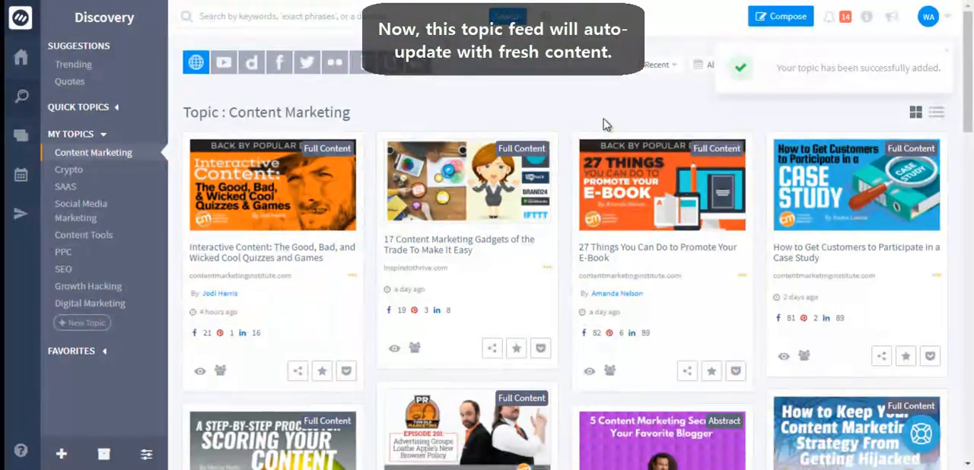
# Scroll the Content Marketing feed to the This Week in Content Marketing article
pyautogui.scroll(-3)
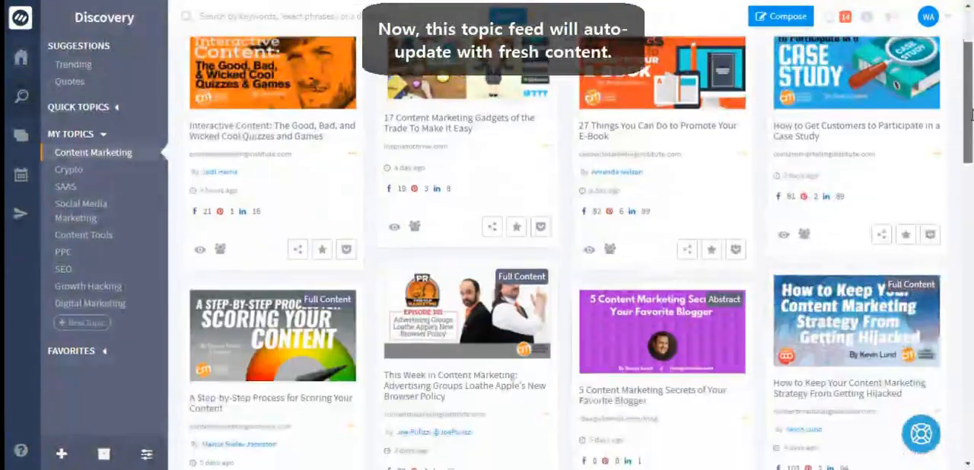
pyautogui.scroll(-3)
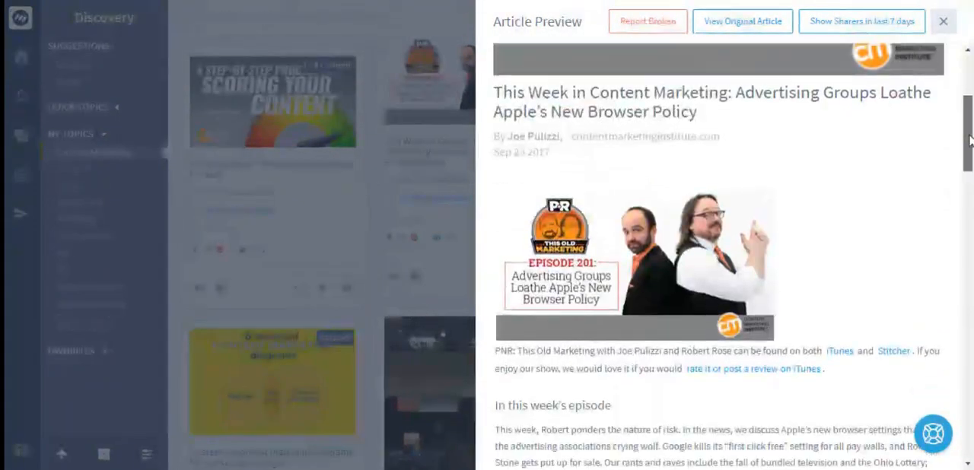
# Show the article's sharers from the last 7 days sorted by Followers, then close the panel
pyautogui.scroll(-3)
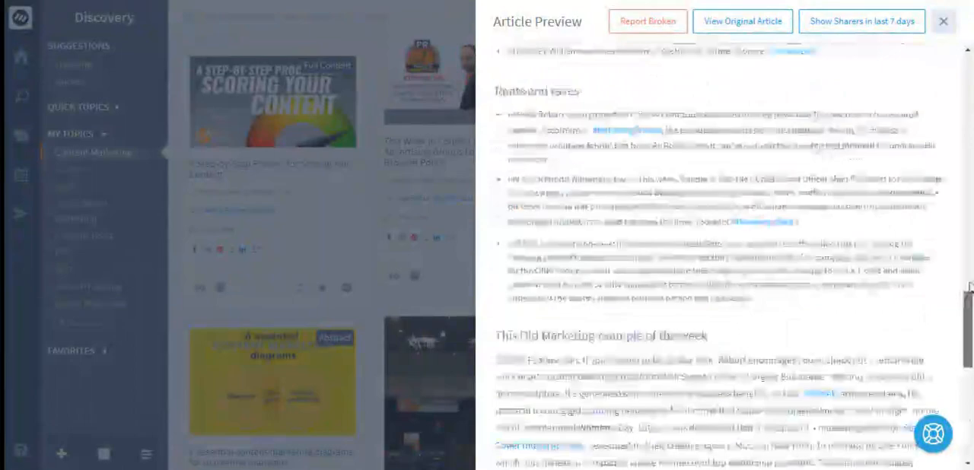
pyautogui.click(944, 21)
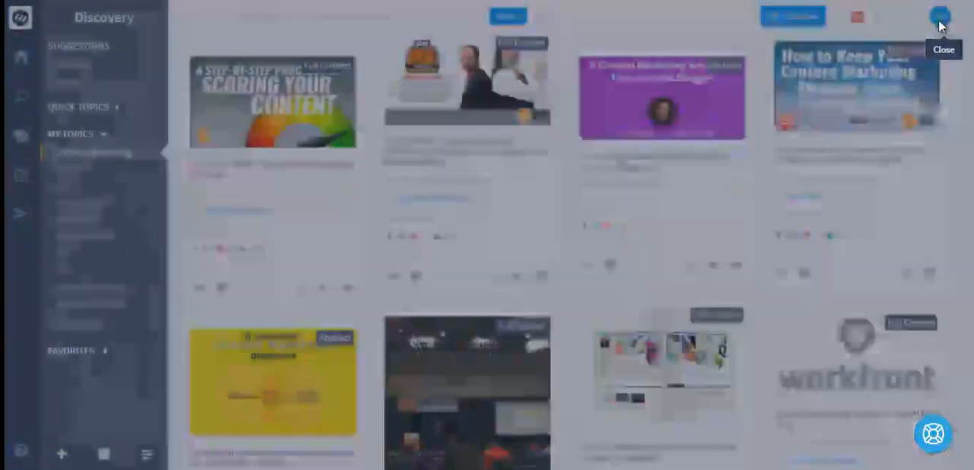
pyautogui.click(414, 276)
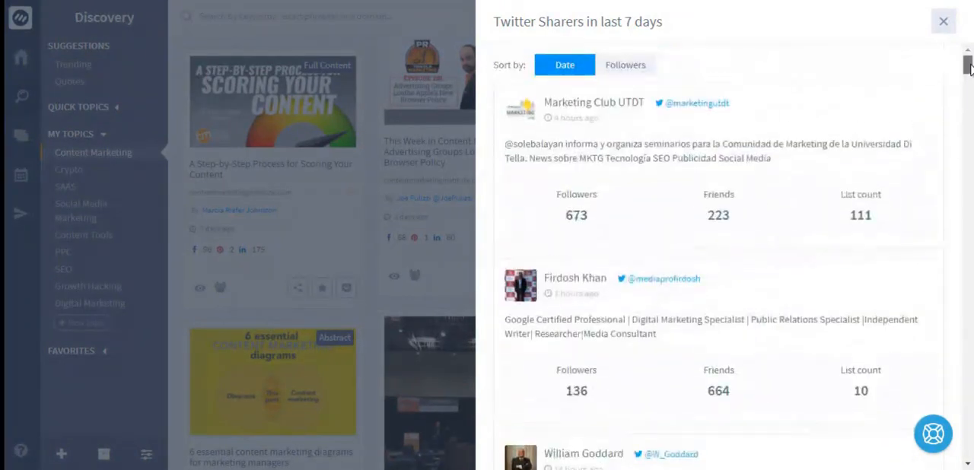
pyautogui.click(624, 64)
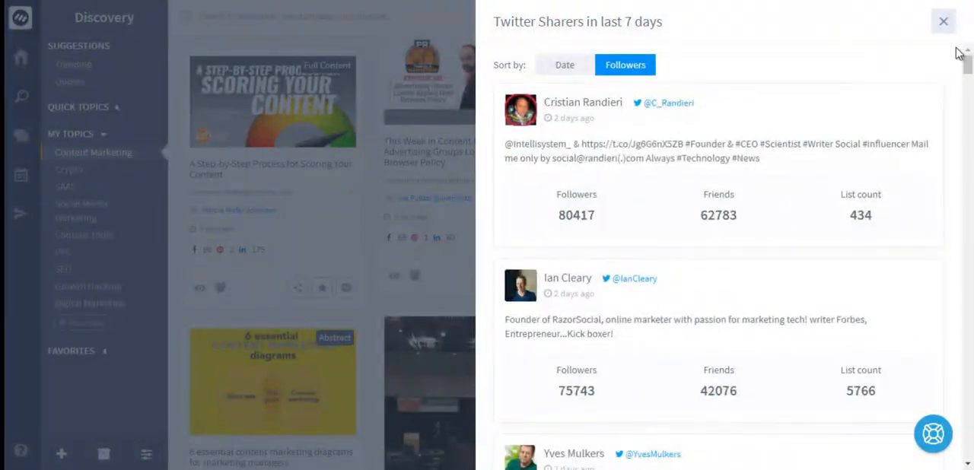
pyautogui.click(943, 21)
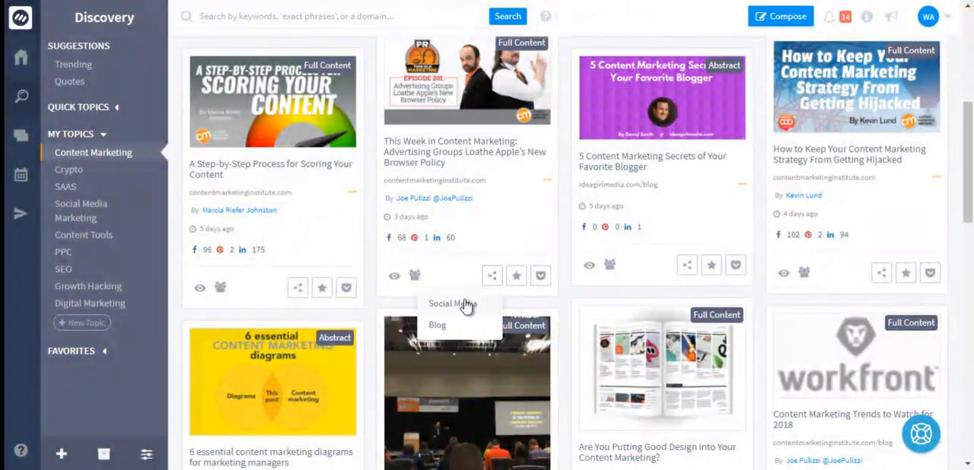
# Draft a Social Media post for the Apple browser policy article to Facebook, Twitter and LinkedIn, set to Post now
pyautogui.click(452, 305)
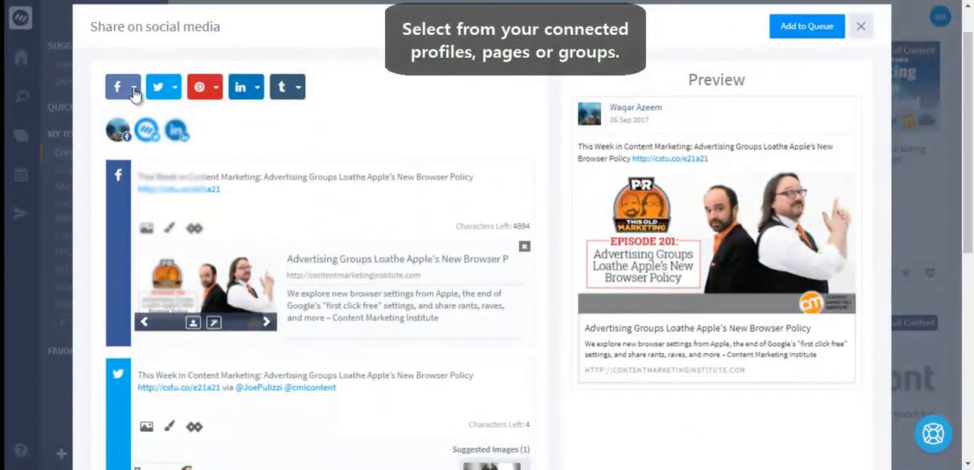
pyautogui.click(132, 85)
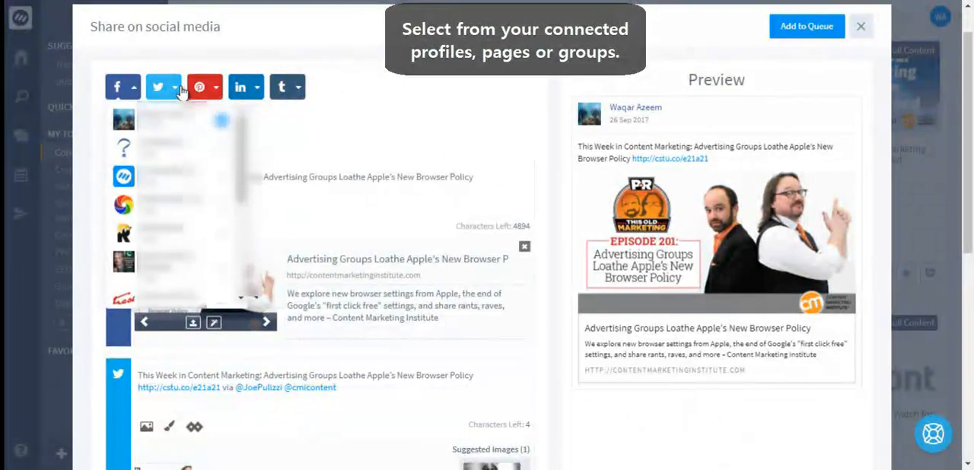
pyautogui.click(283, 87)
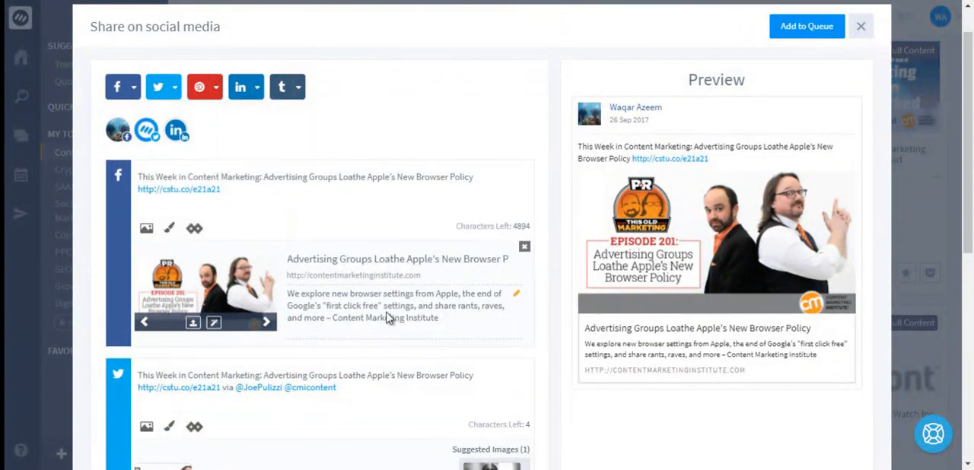
pyautogui.scroll(-3)
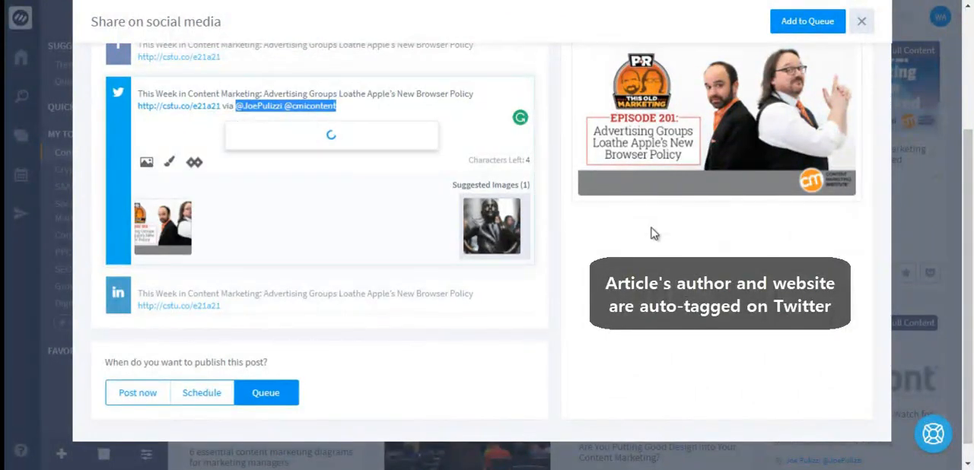
pyautogui.click(137, 393)
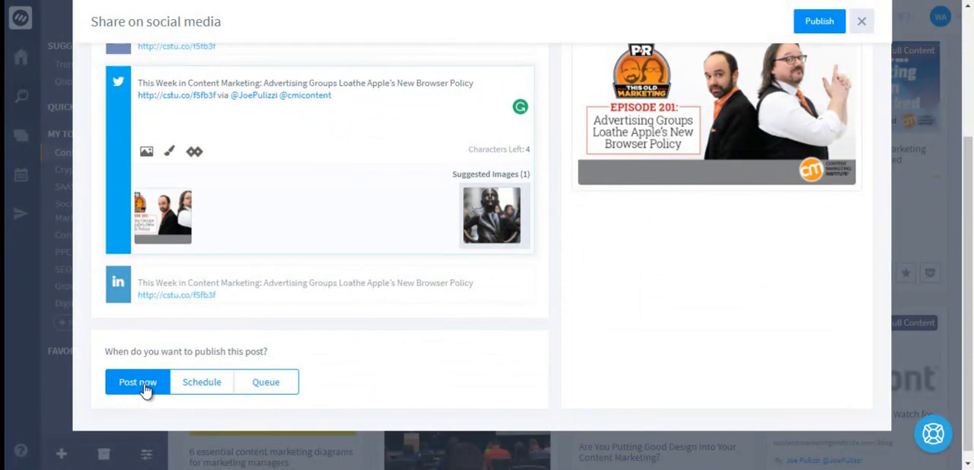
# Schedule the post for 28 September with daily repeat posting, then close the composer
pyautogui.click(201, 382)
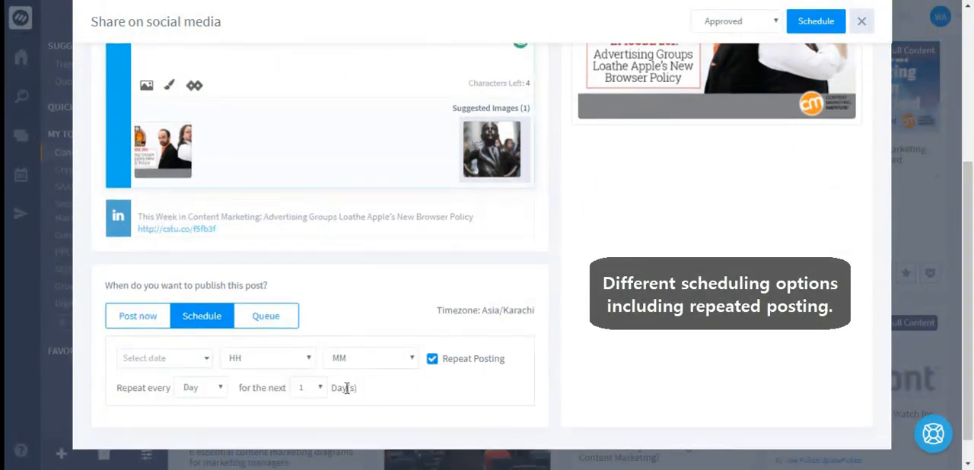
pyautogui.click(165, 359)
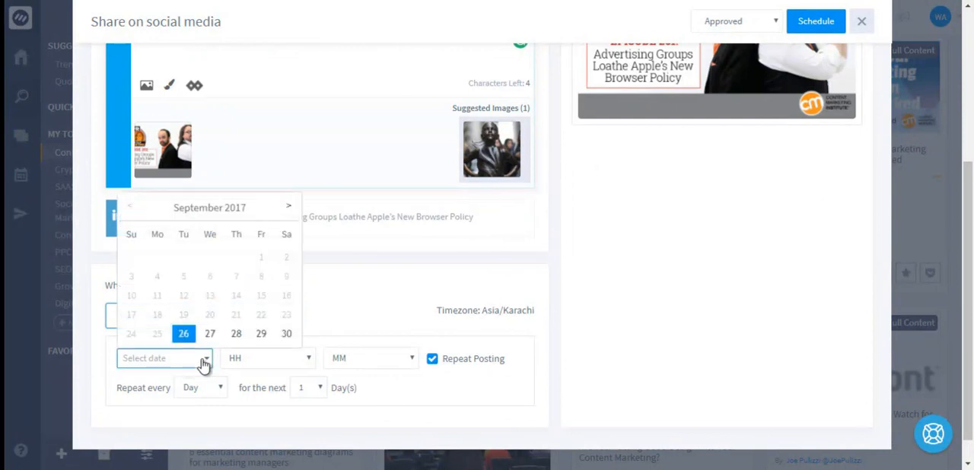
pyautogui.click(235, 335)
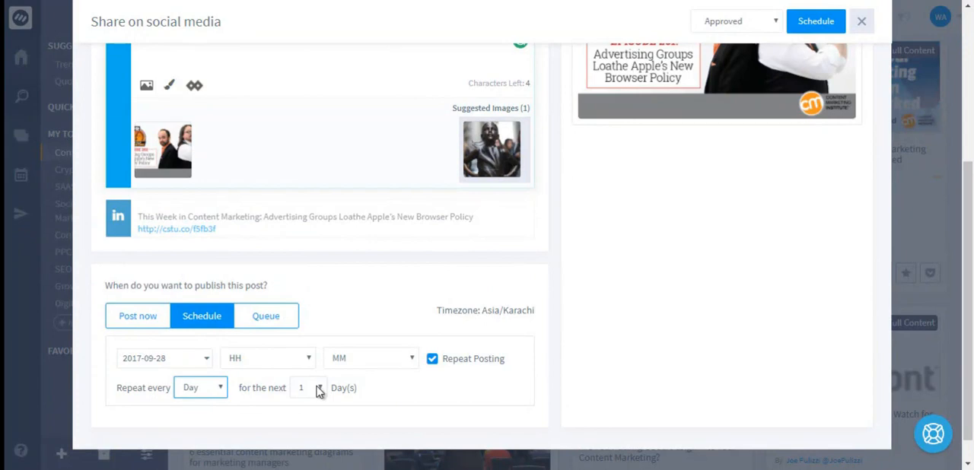
pyautogui.click(308, 387)
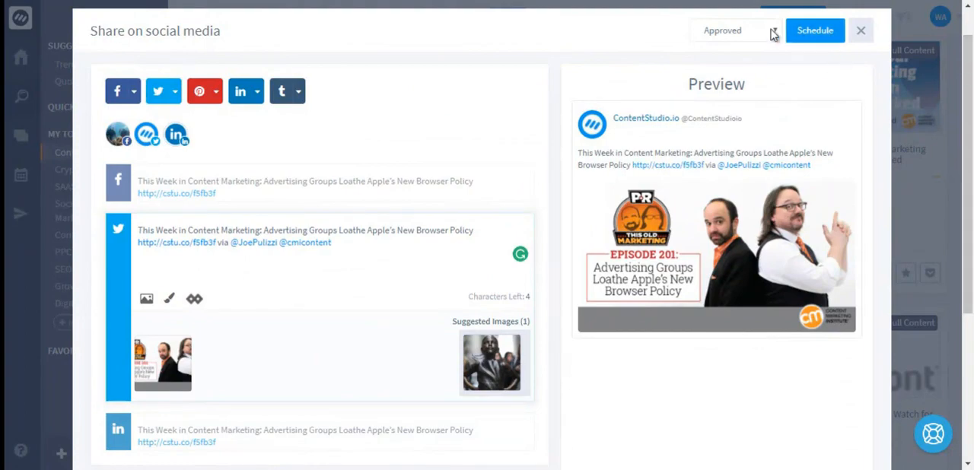
pyautogui.click(861, 30)
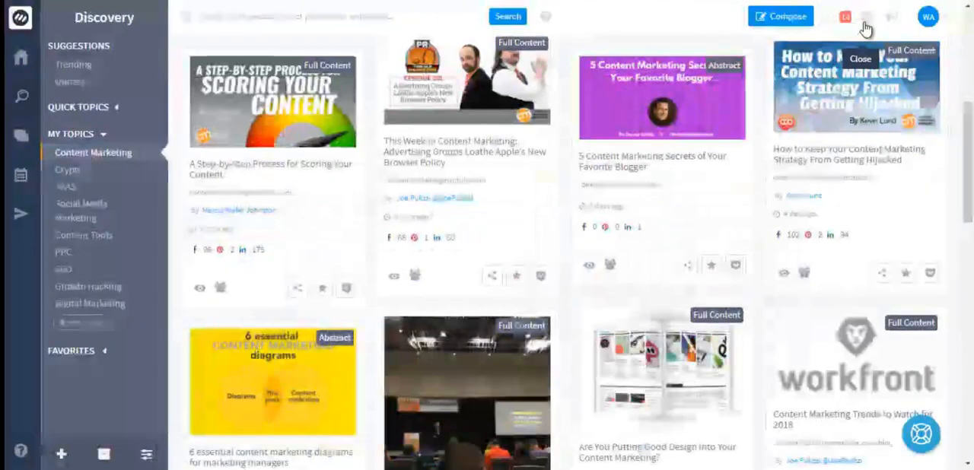